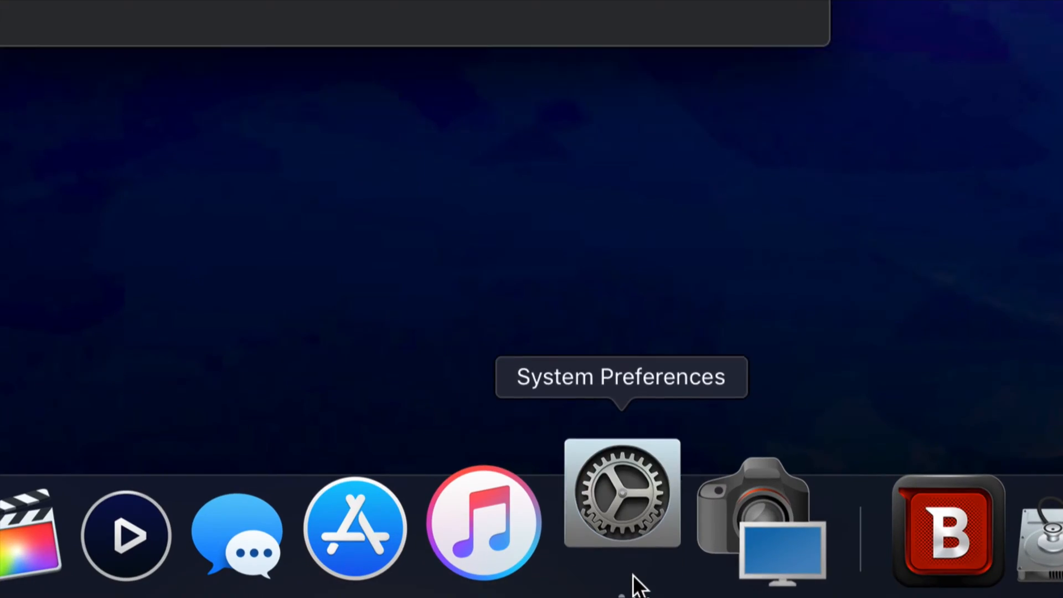
Open System Preferences and view the Time Machine pane with its two backup disks.
click(621, 493)
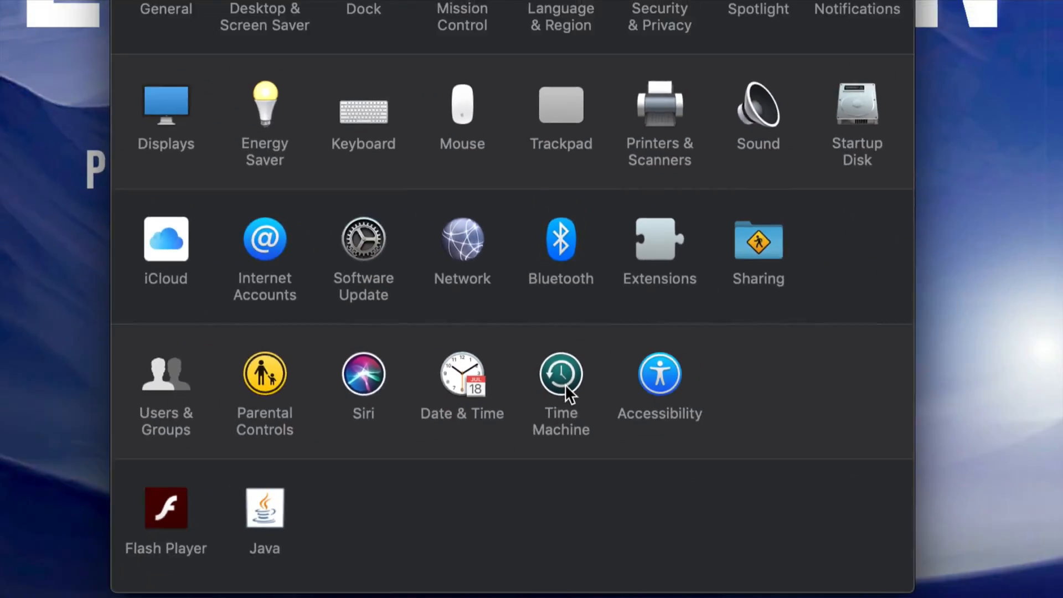
click(561, 373)
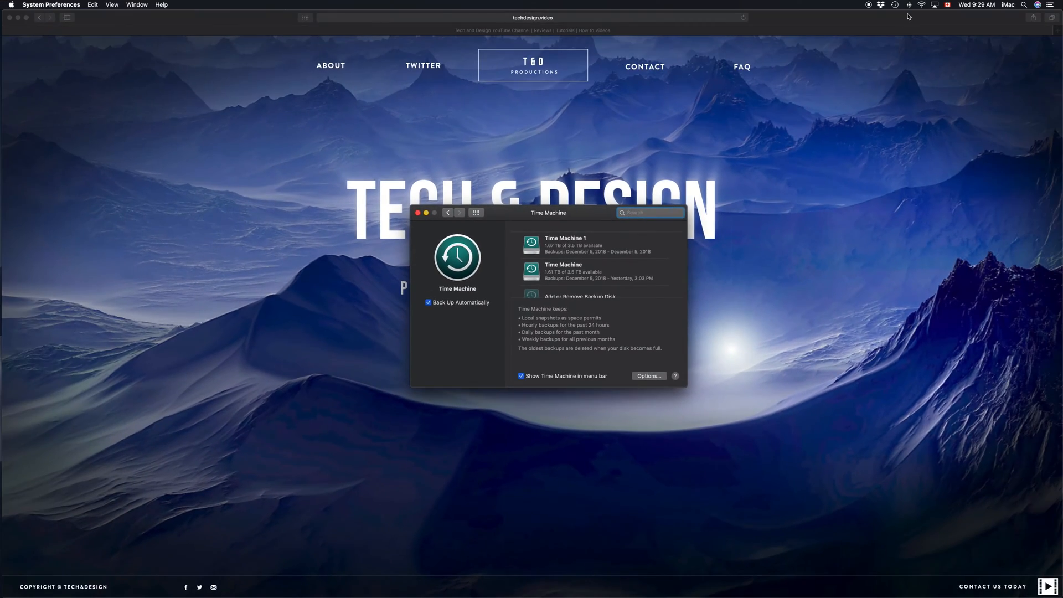